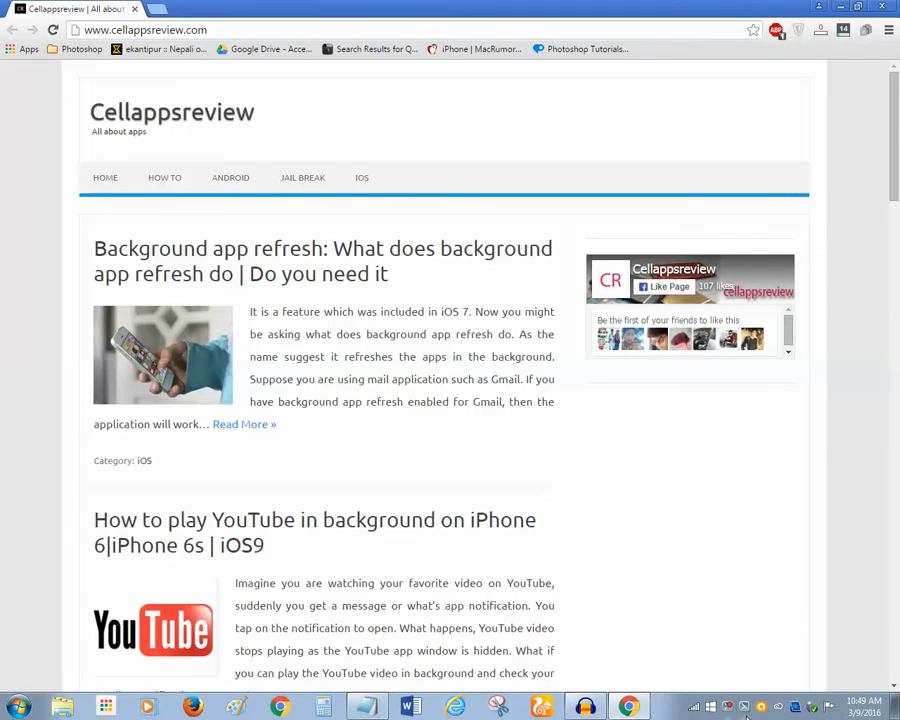
pyautogui.moveTo(683, 710)
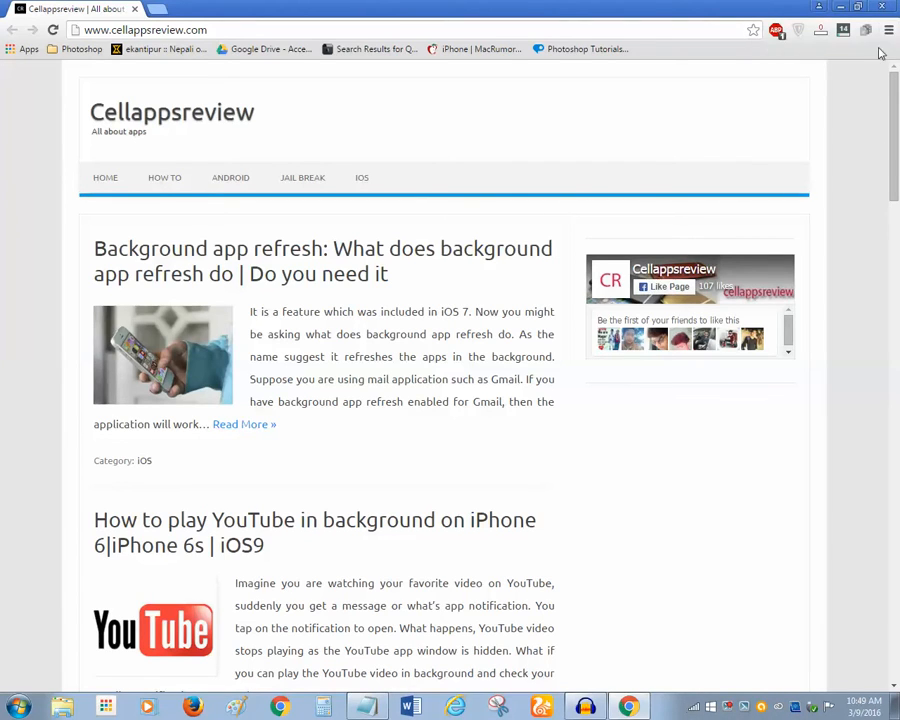
# Choose Add to taskbar from the Chrome menu's More tools for the Cellappsreview page.
pyautogui.click(887, 30)
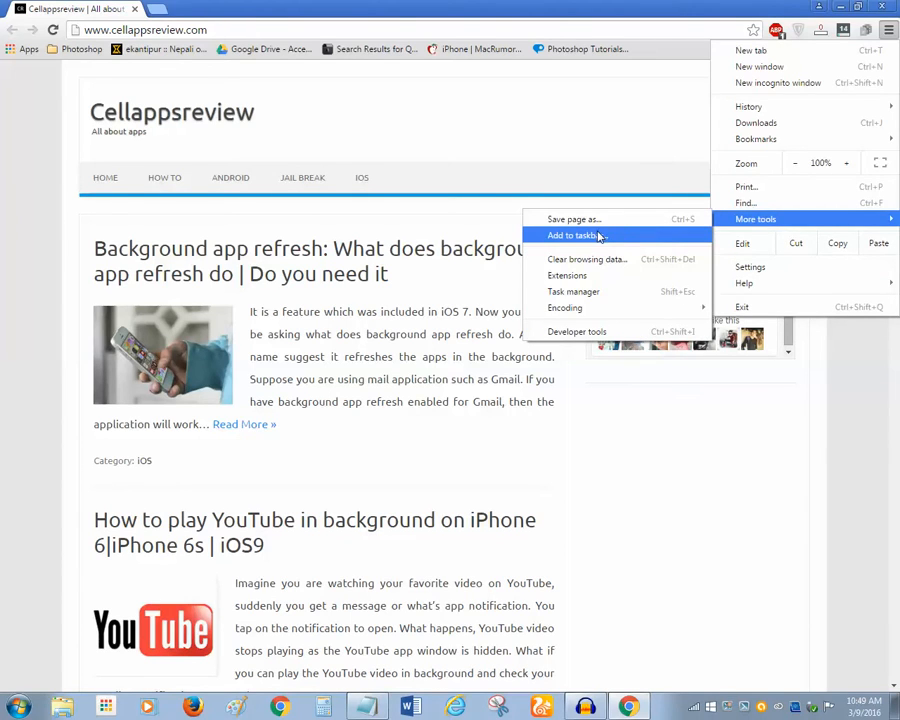
pyautogui.click(575, 235)
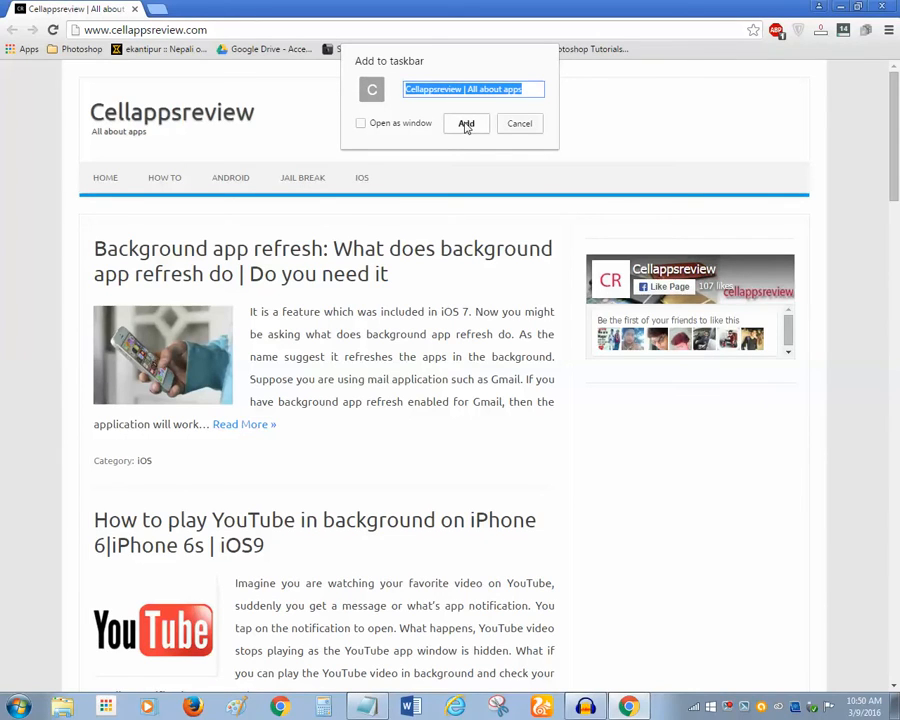
# Confirm the shortcut named 'Cellappsreview | All about apps' in the Add to taskbar dialog.
pyautogui.click(466, 123)
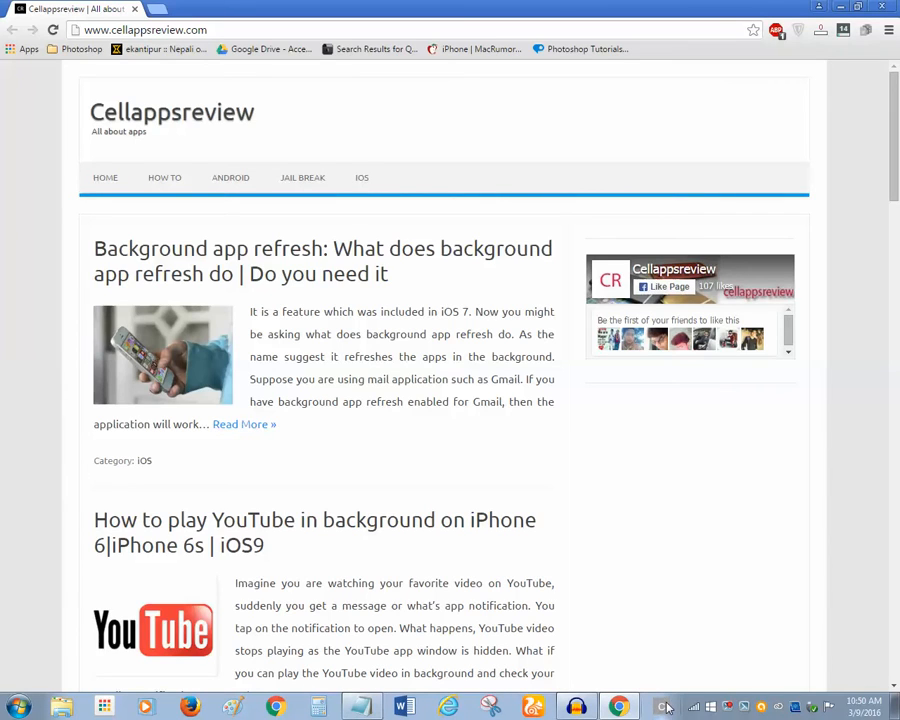
pyautogui.moveTo(618, 707)
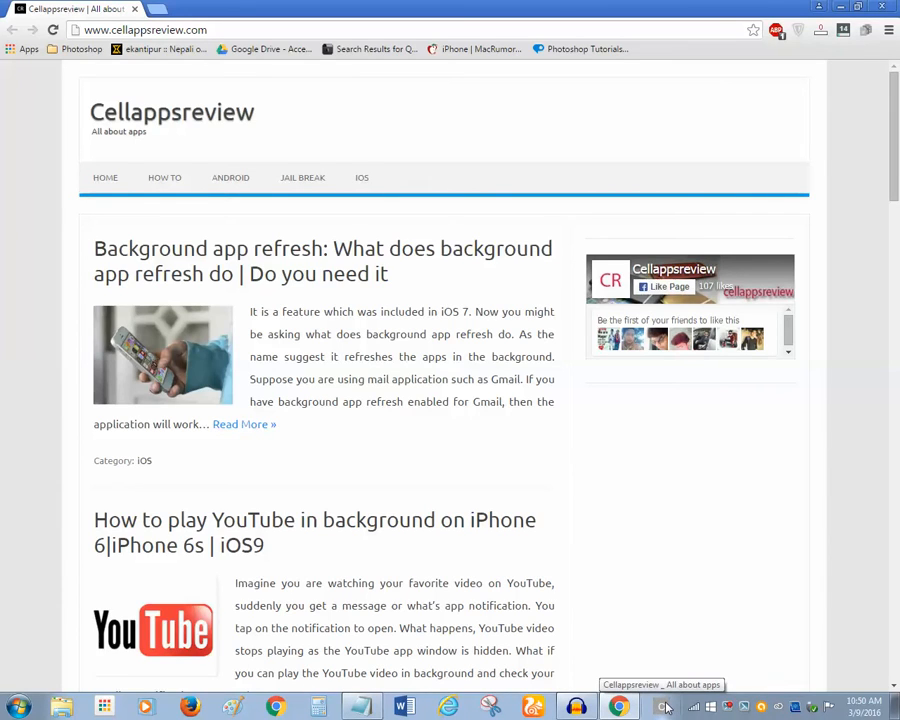